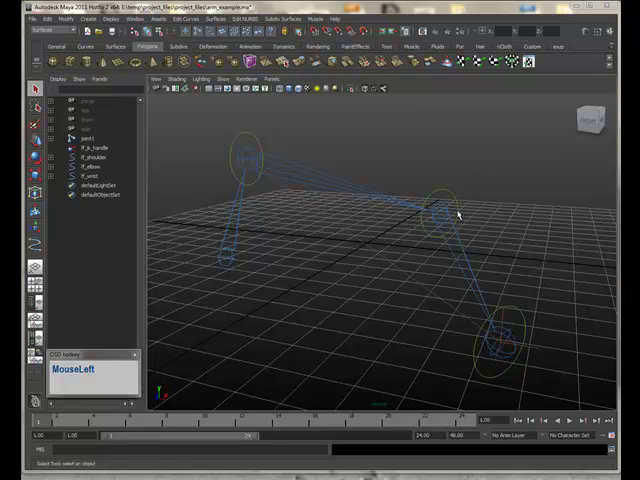
pyautogui.moveTo(342, 284)
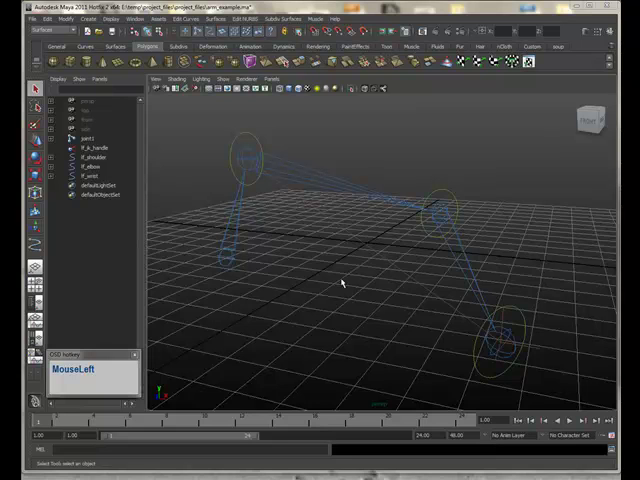
pyautogui.moveTo(324, 276)
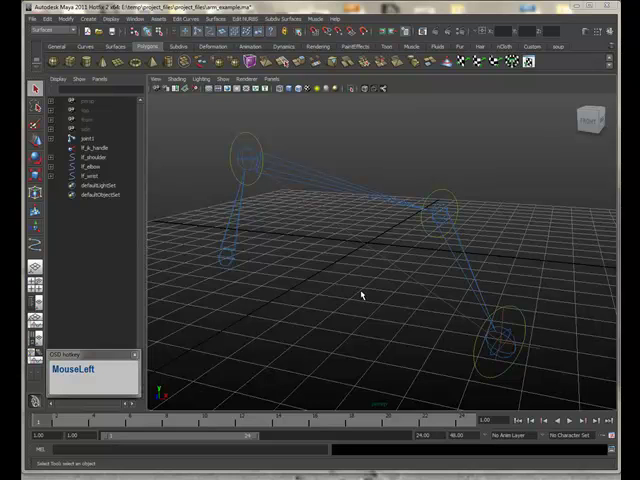
pyautogui.moveTo(490, 258)
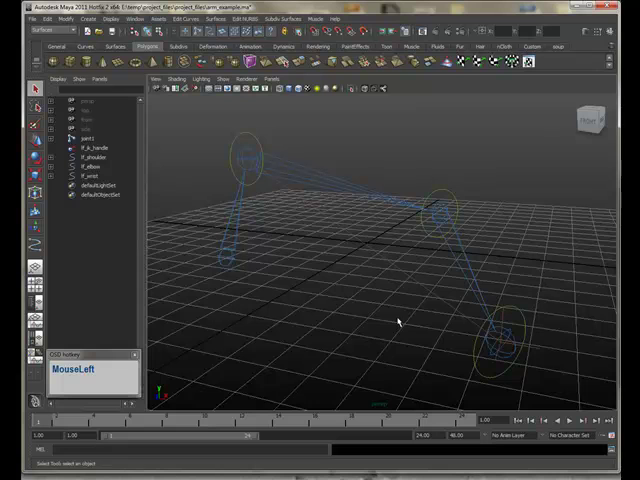
pyautogui.moveTo(360, 312)
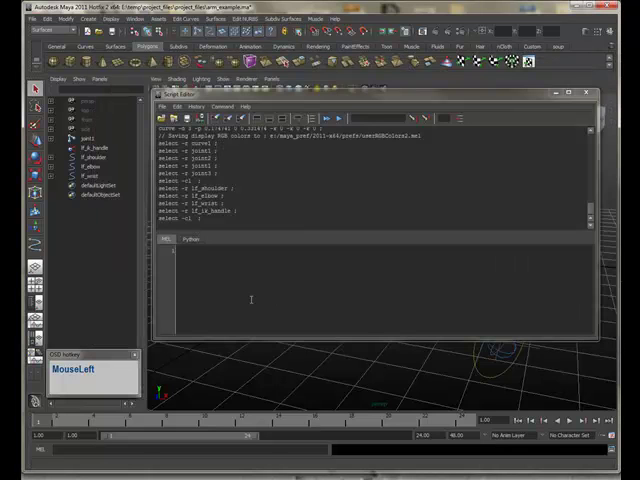
pyautogui.moveTo(272, 288)
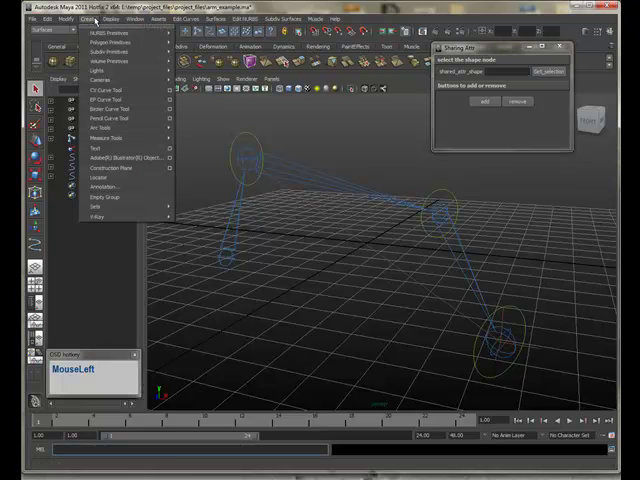
# Create a NURBS circle to hold the shared attributes
pyautogui.click(92, 88)
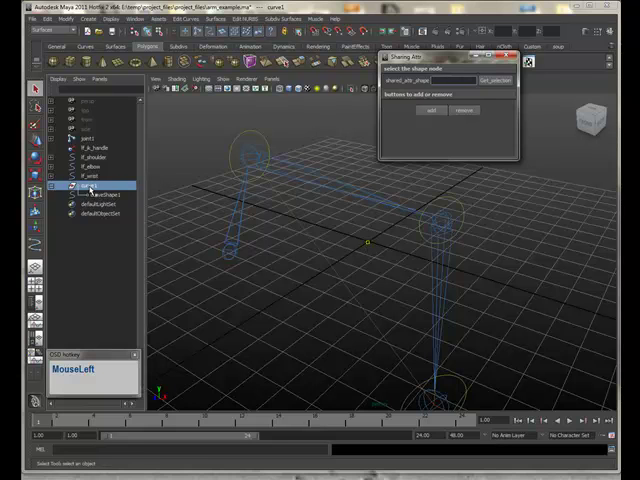
# Add a custom attribute with long name ending in '_switch' and minimum value 0
pyautogui.click(96, 192)
pyautogui.write('ik_fk')
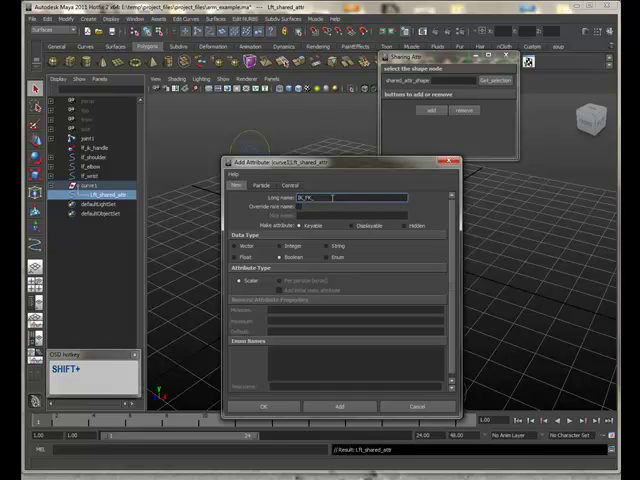
pyautogui.write('_switch')
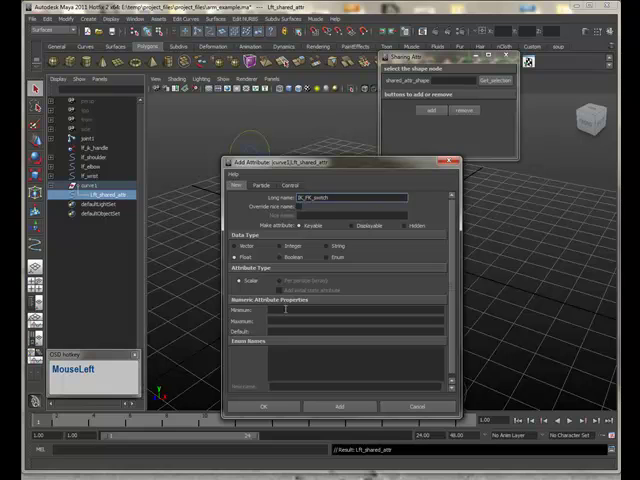
pyautogui.write('0')
pyautogui.click(354, 320)
pyautogui.write('1')
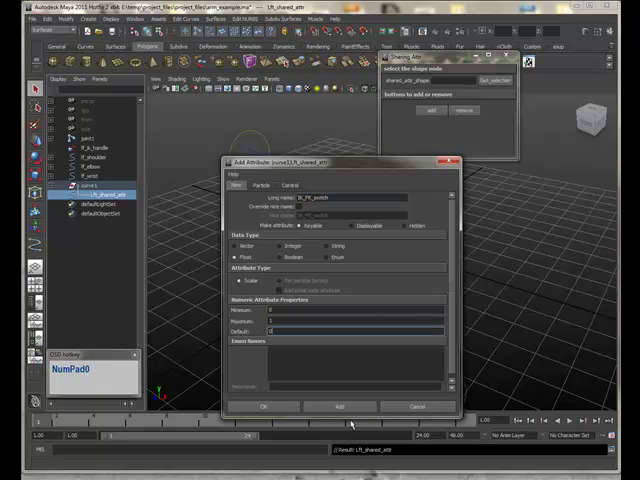
pyautogui.click(340, 406)
pyautogui.write('randol')
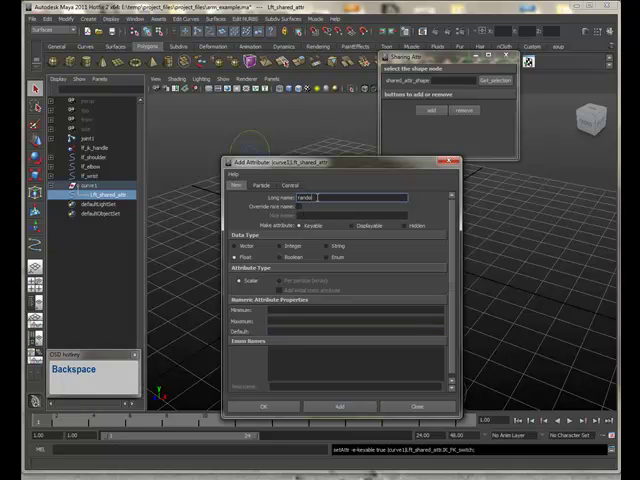
# Re-enter the '_switch' attribute name and confirm to create it on the shape
pyautogui.write('m')
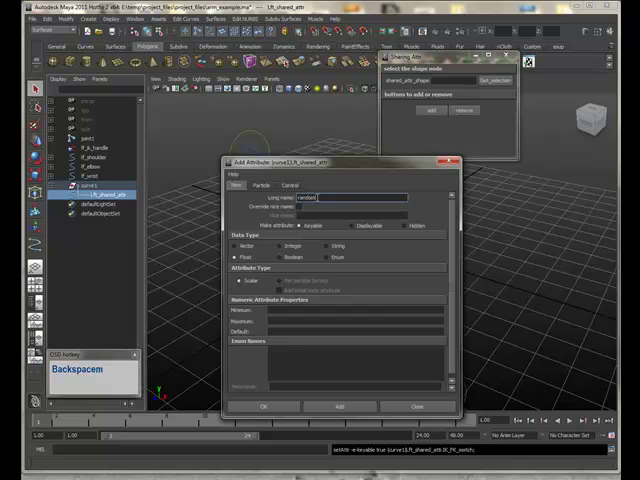
pyautogui.write('_sw')
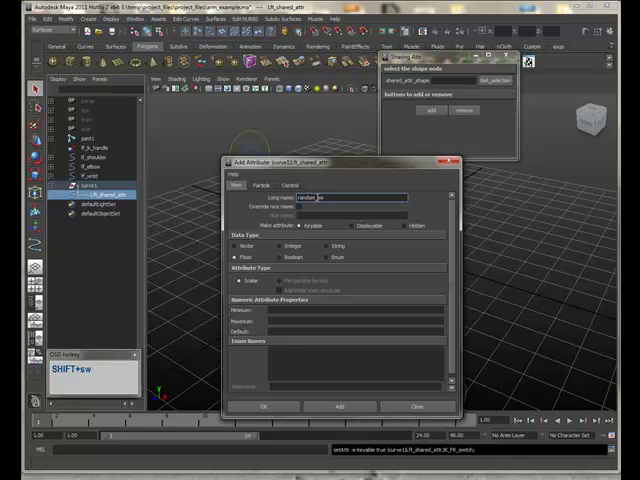
pyautogui.write('_switch')
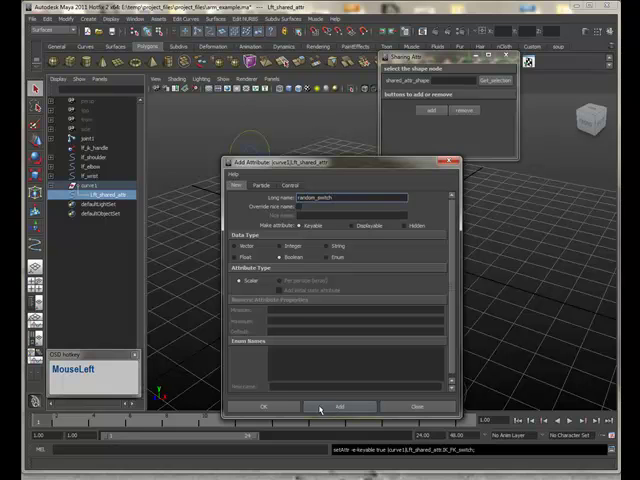
pyautogui.click(342, 406)
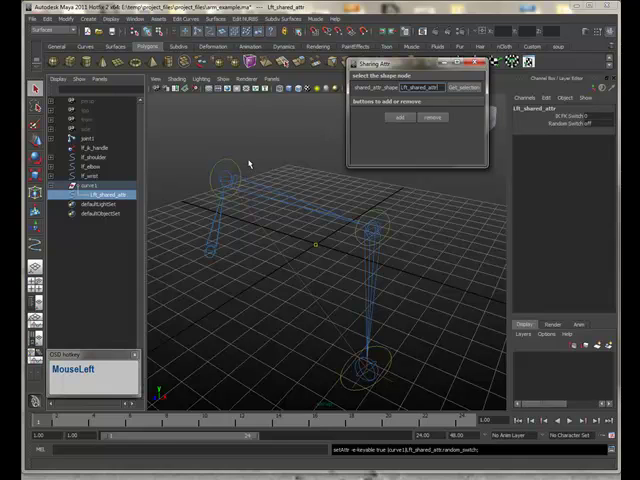
# Add the shared shape node as an instance under the arm's control circles
pyautogui.click(92, 160)
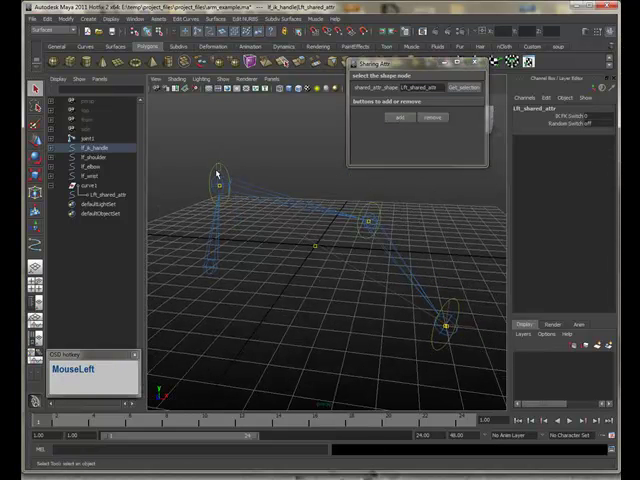
# Select the shoulder control to see the shared shape listed among its shapes
pyautogui.click(90, 156)
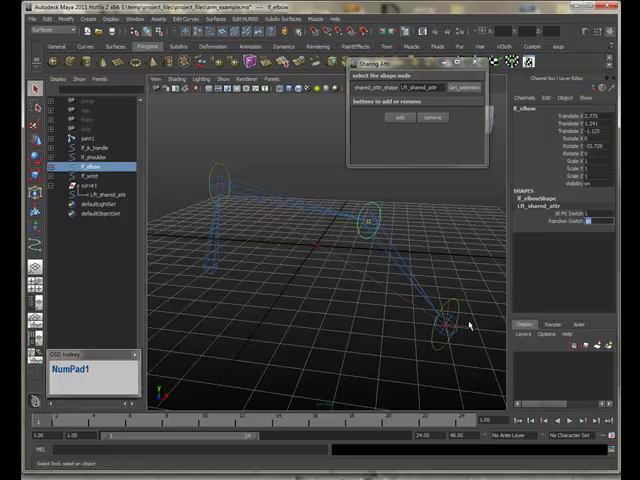
pyautogui.click(448, 324)
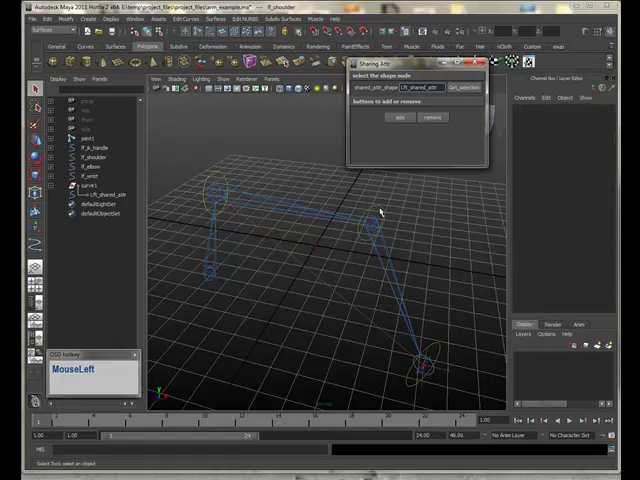
pyautogui.click(424, 368)
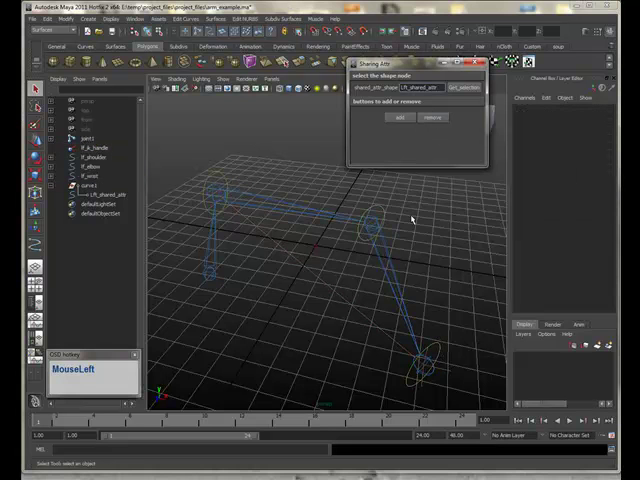
pyautogui.click(84, 160)
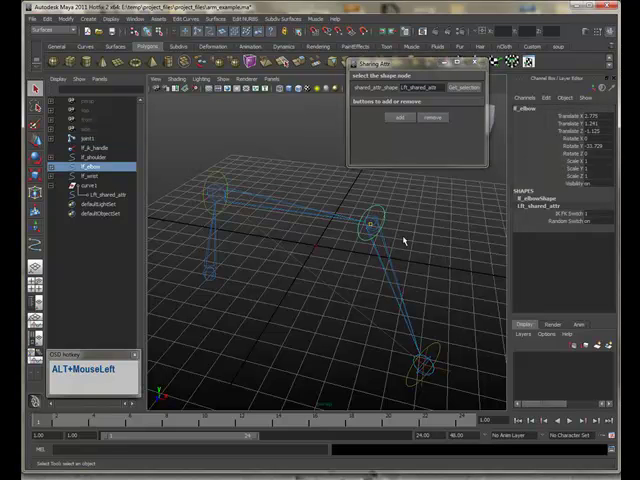
pyautogui.click(82, 136)
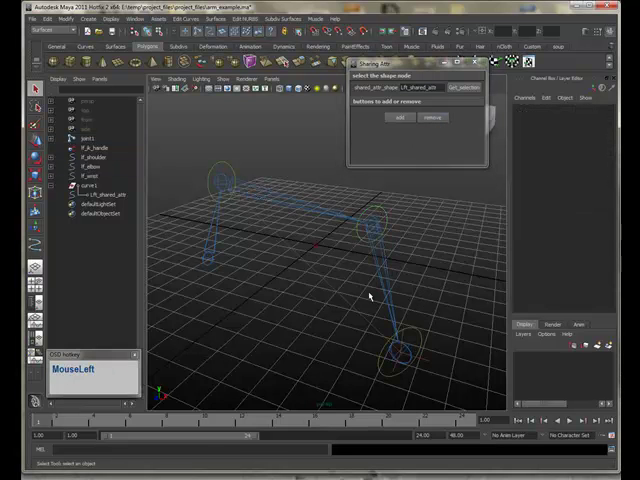
pyautogui.moveTo(370, 296); pyautogui.dragTo(378, 304)
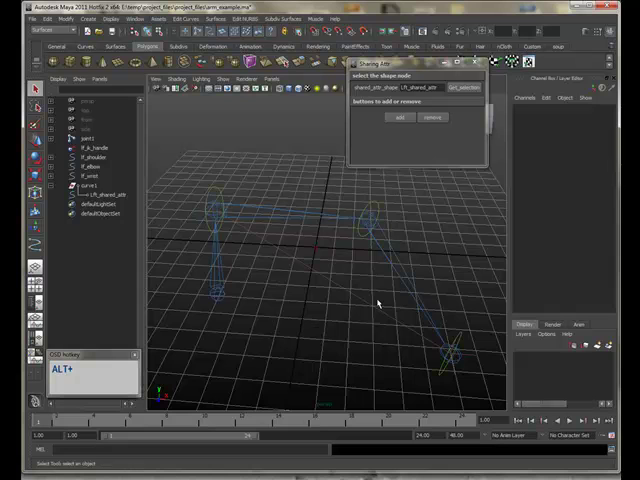
pyautogui.moveTo(396, 312)
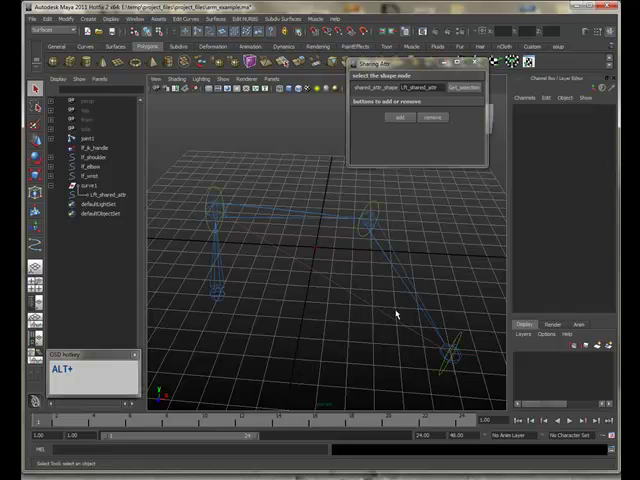
pyautogui.moveTo(300, 308)
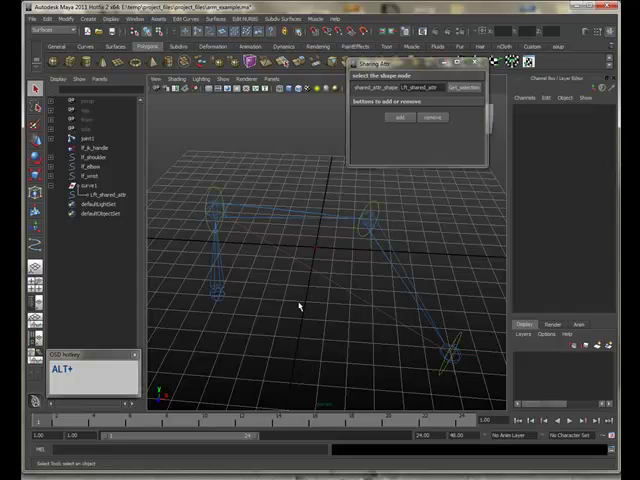